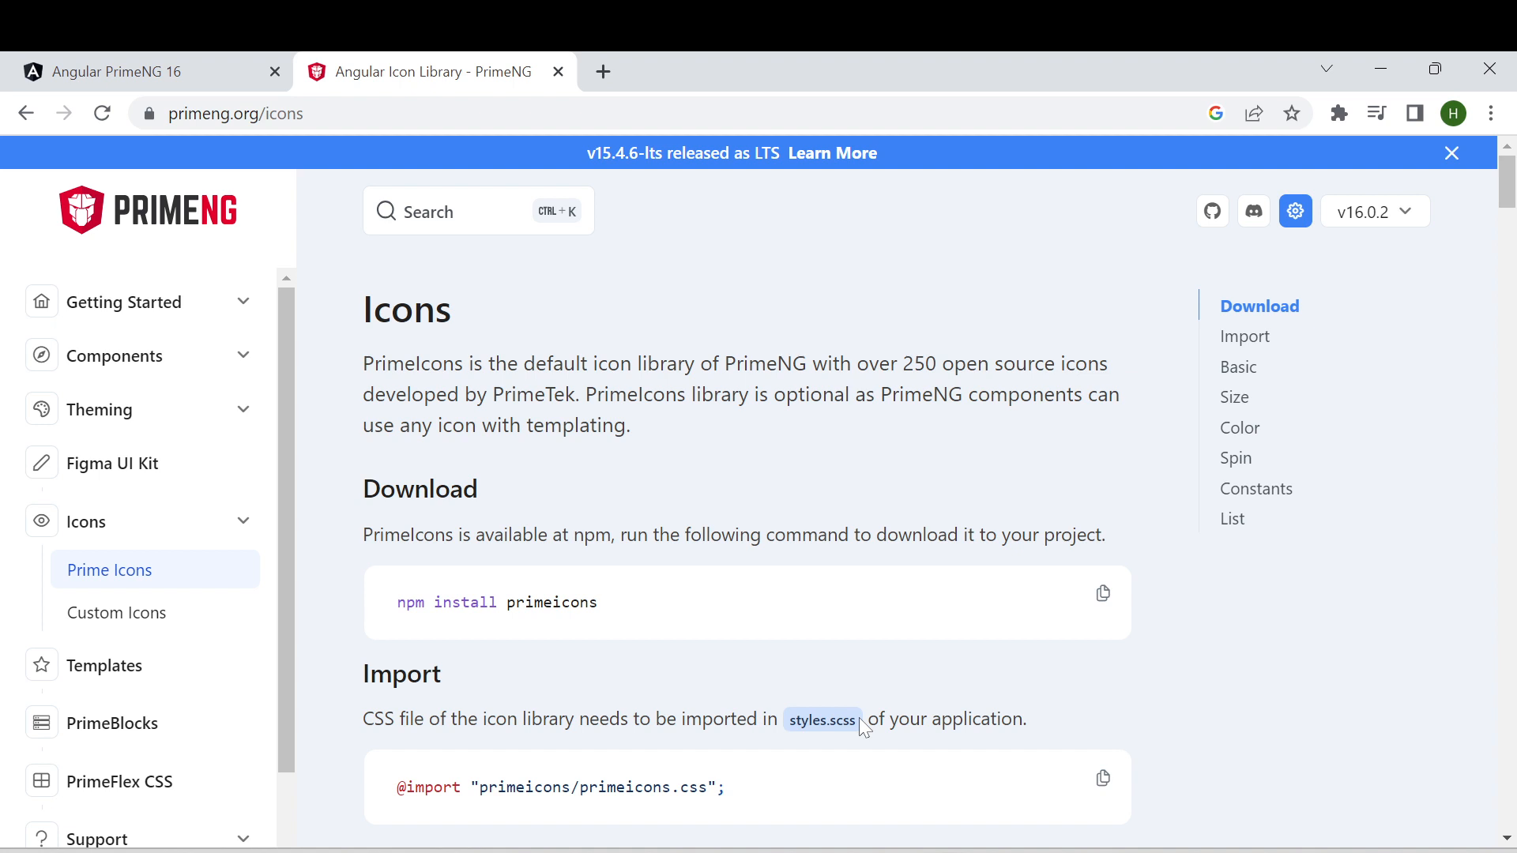
mouse_move(619, 641)
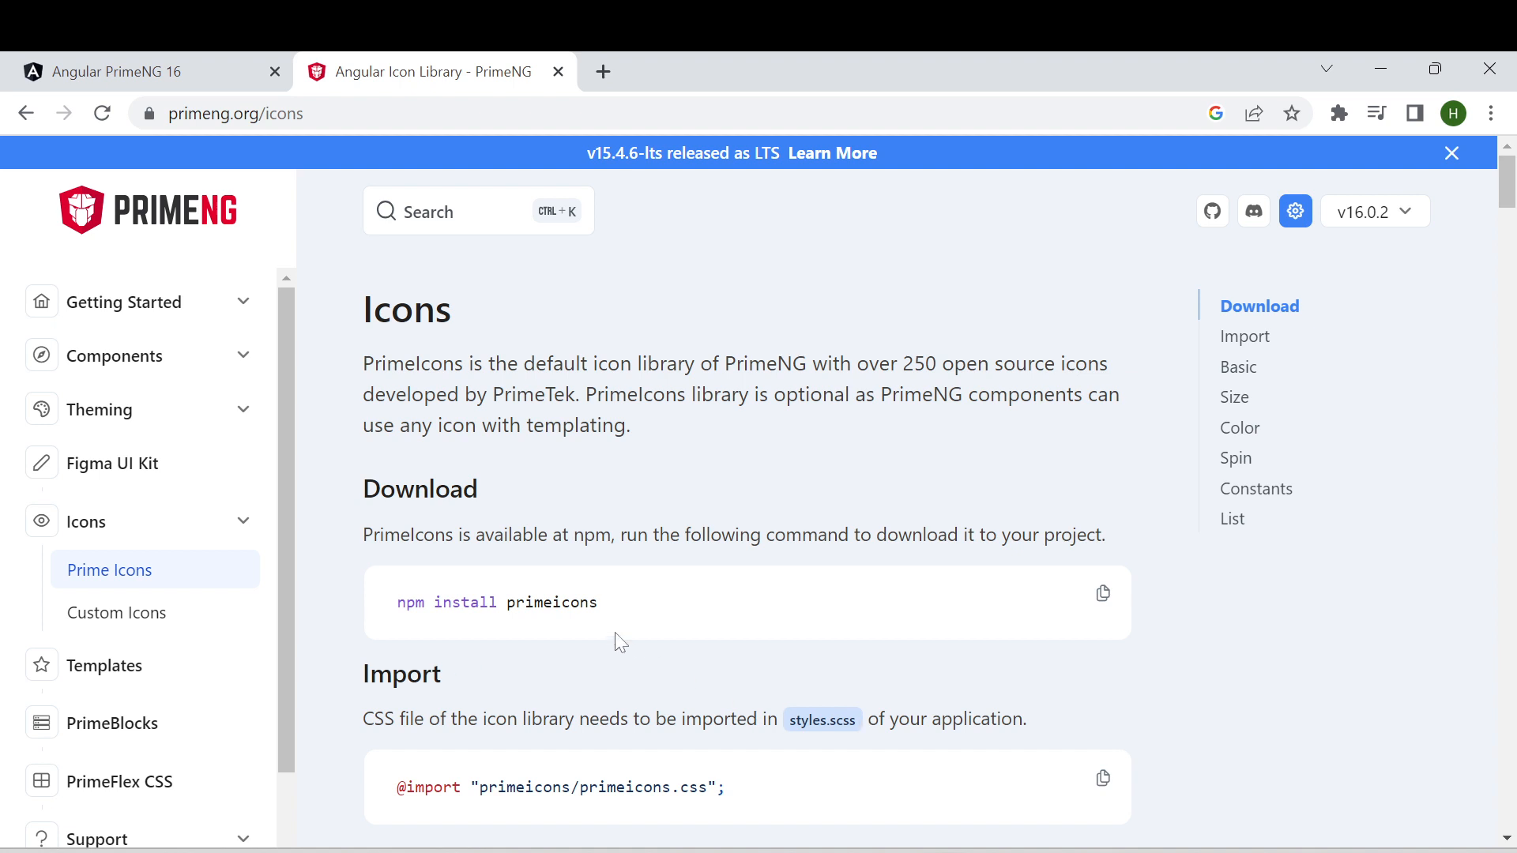
mouse_move(613, 640)
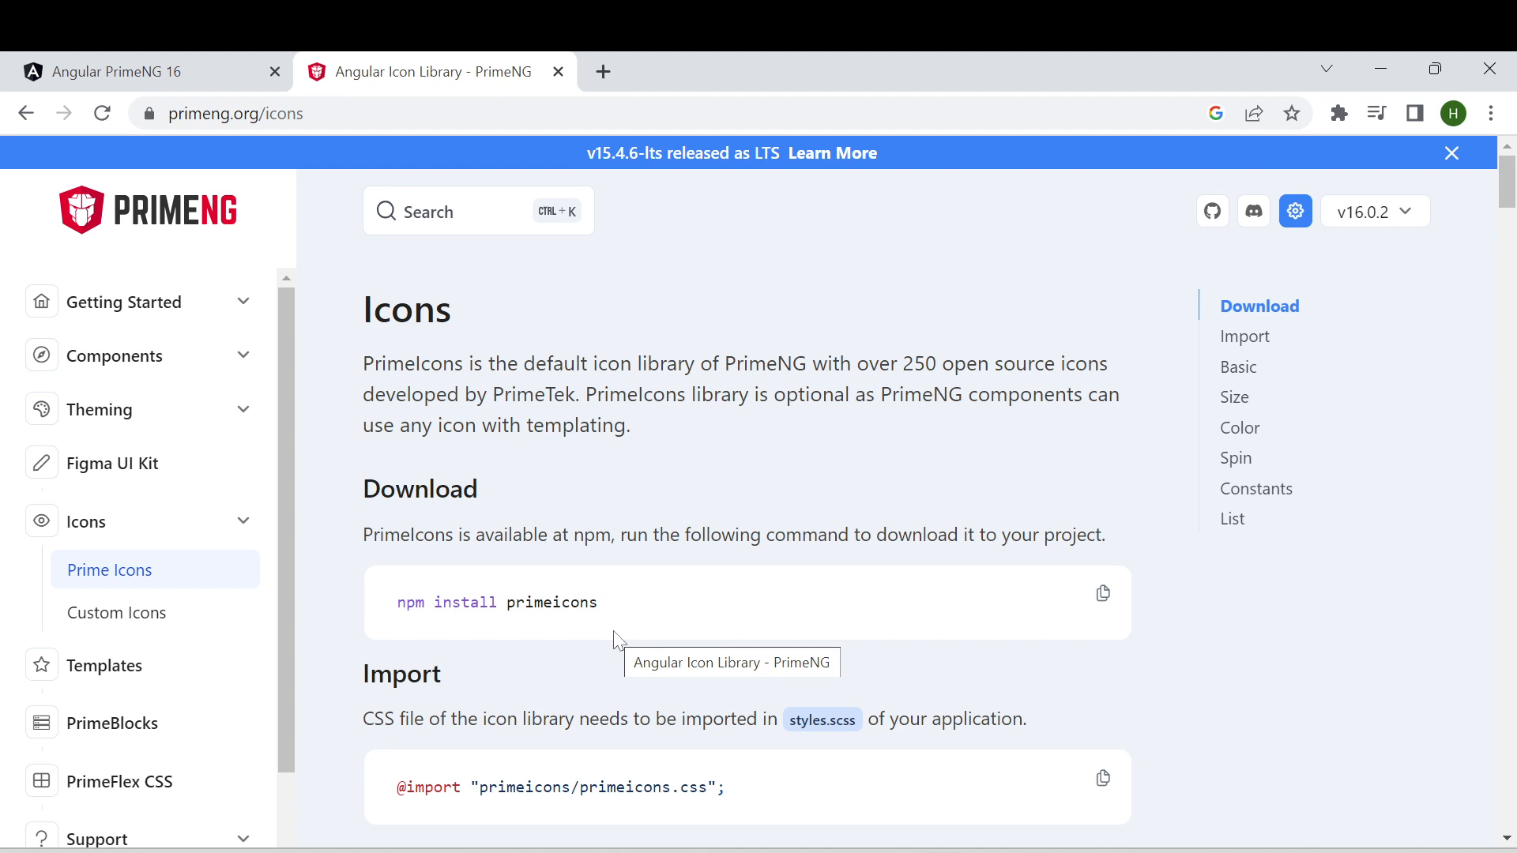
mouse_move(505, 632)
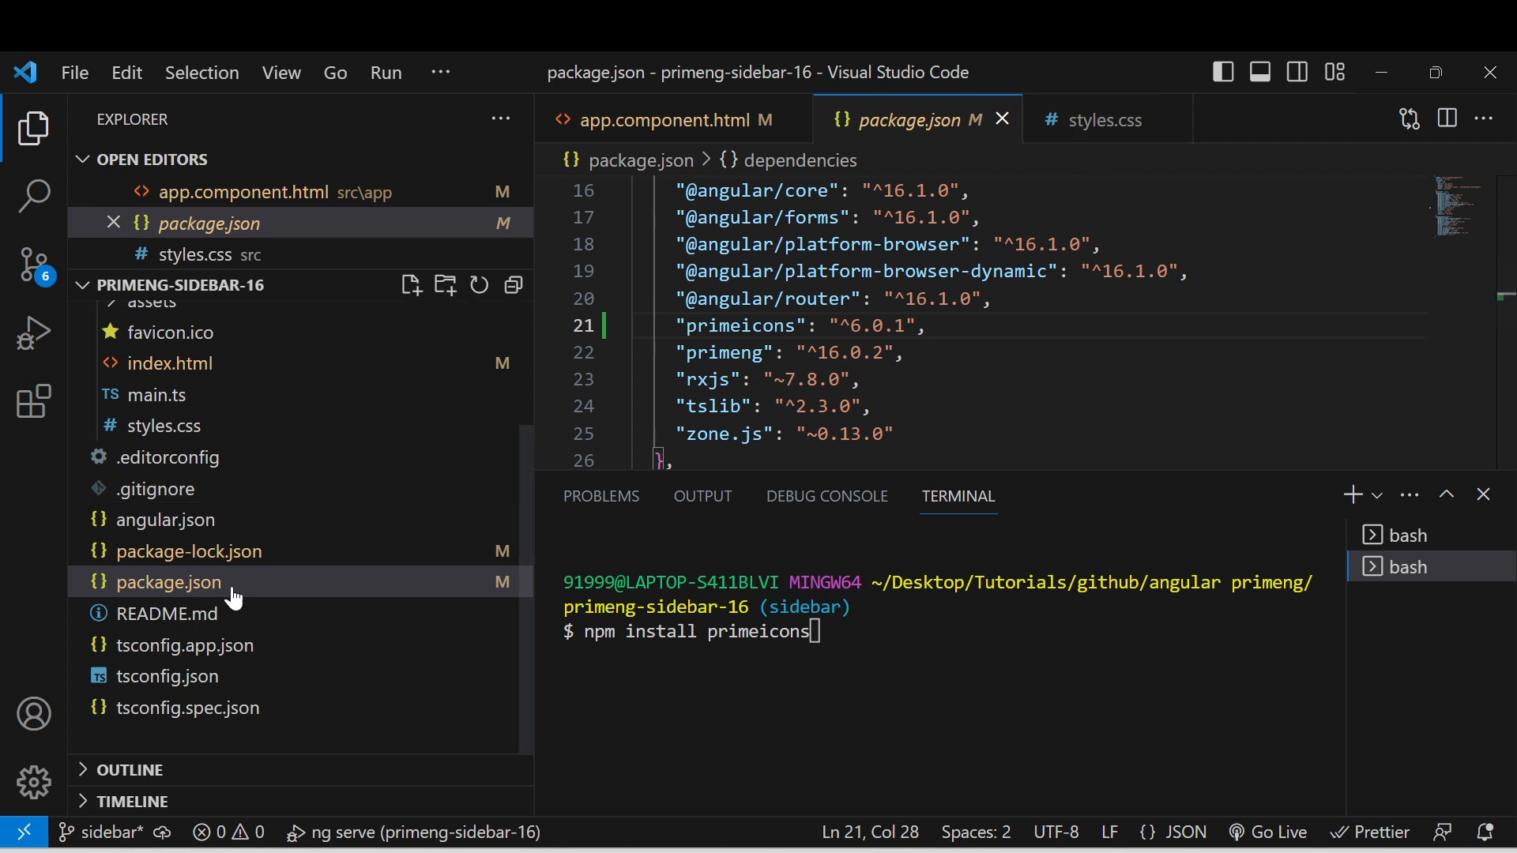
scroll("up", 3)
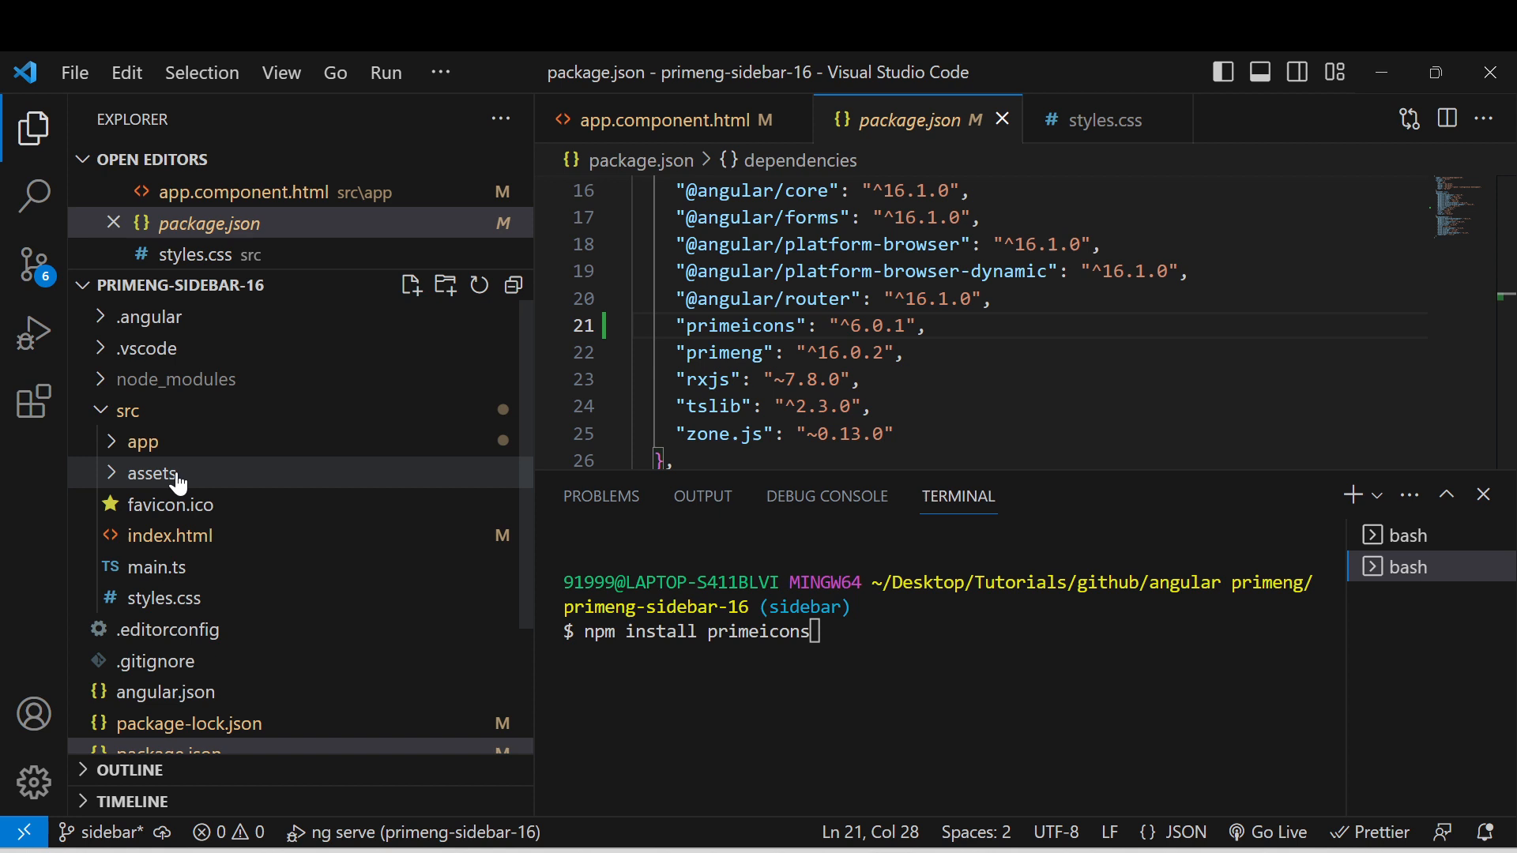
mouse_move(127, 410)
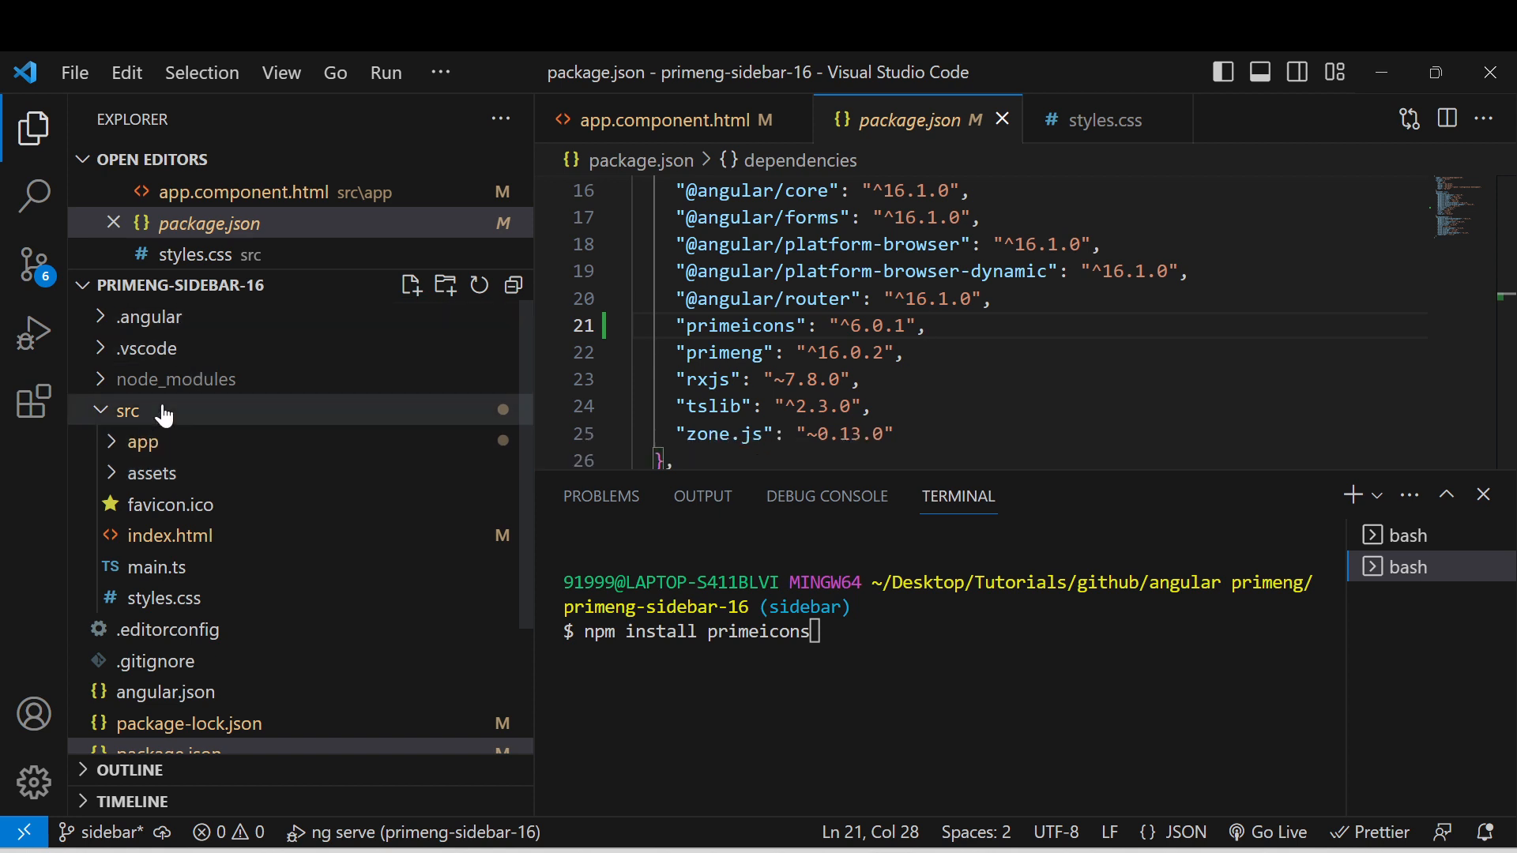
mouse_move(1093, 120)
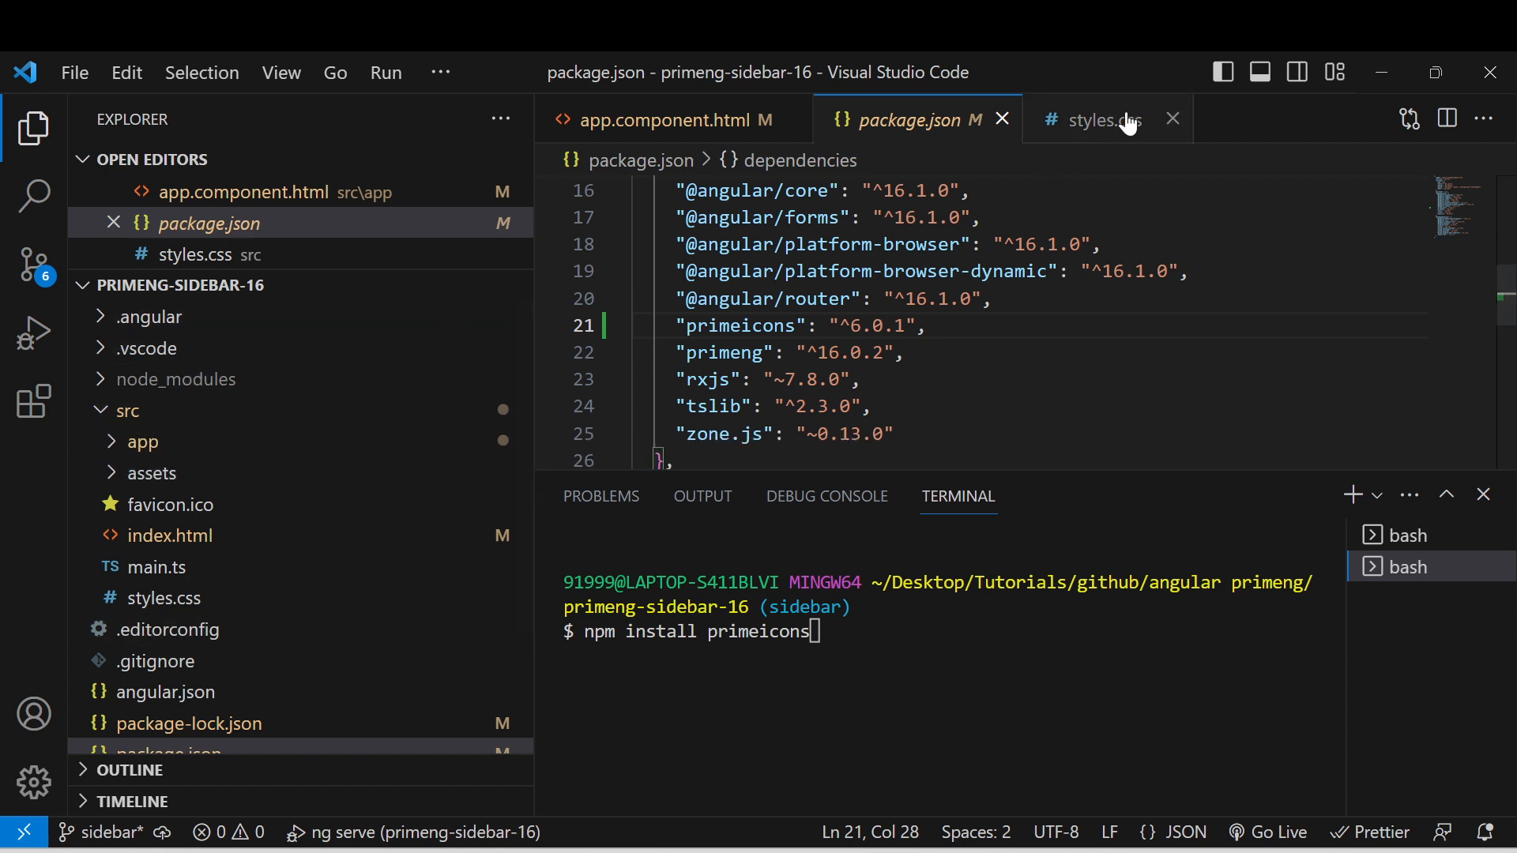
left_click(1096, 120)
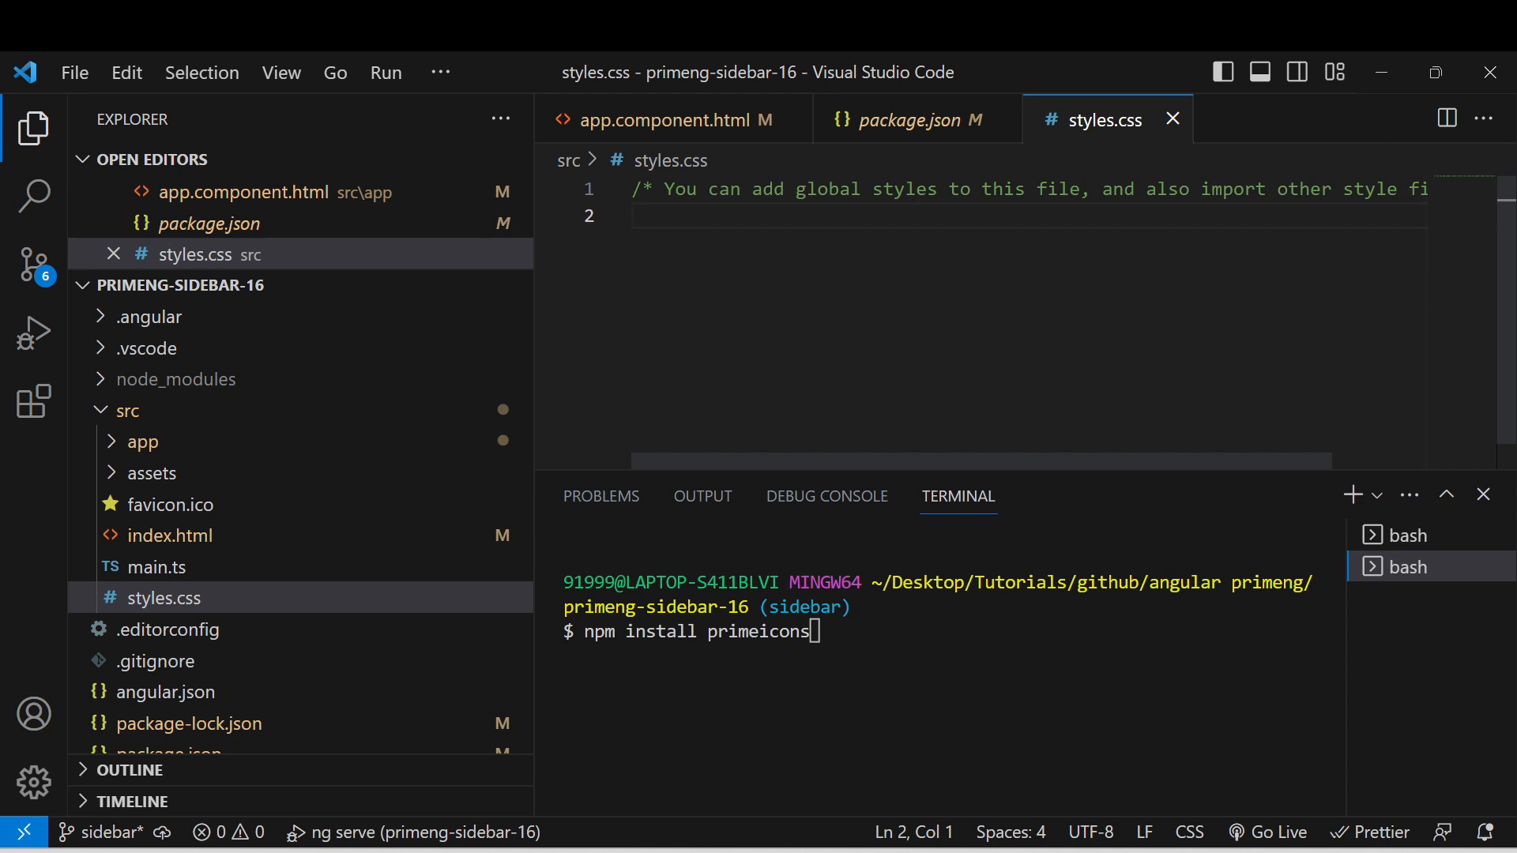
type("@import \"primeicons/primeicons.css\";")
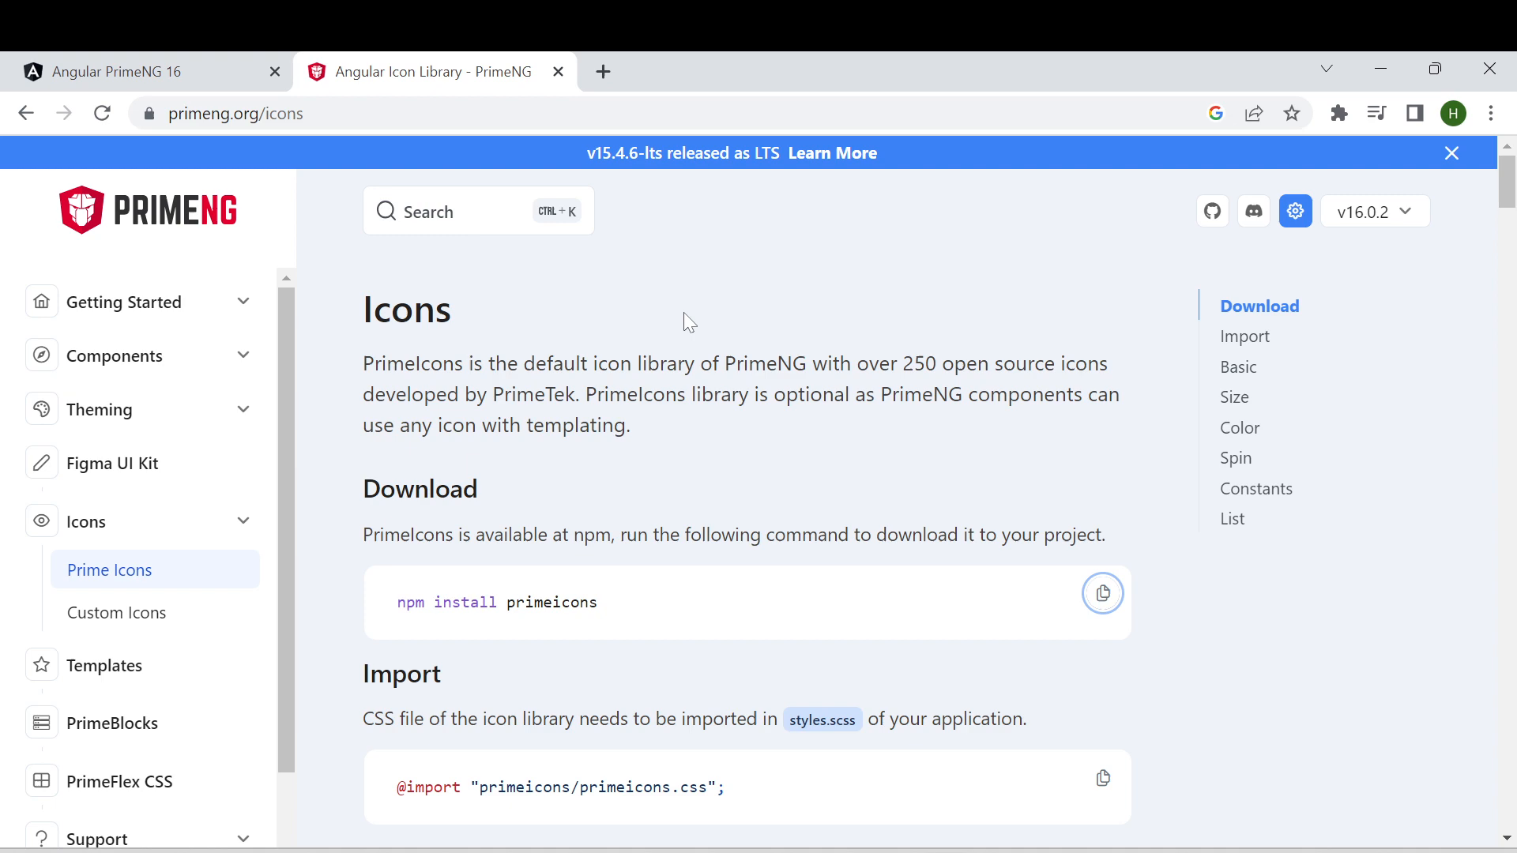
Jump to the PrimeIcons List section in the docs and select the pi-apple icon name
scroll("down", 3)
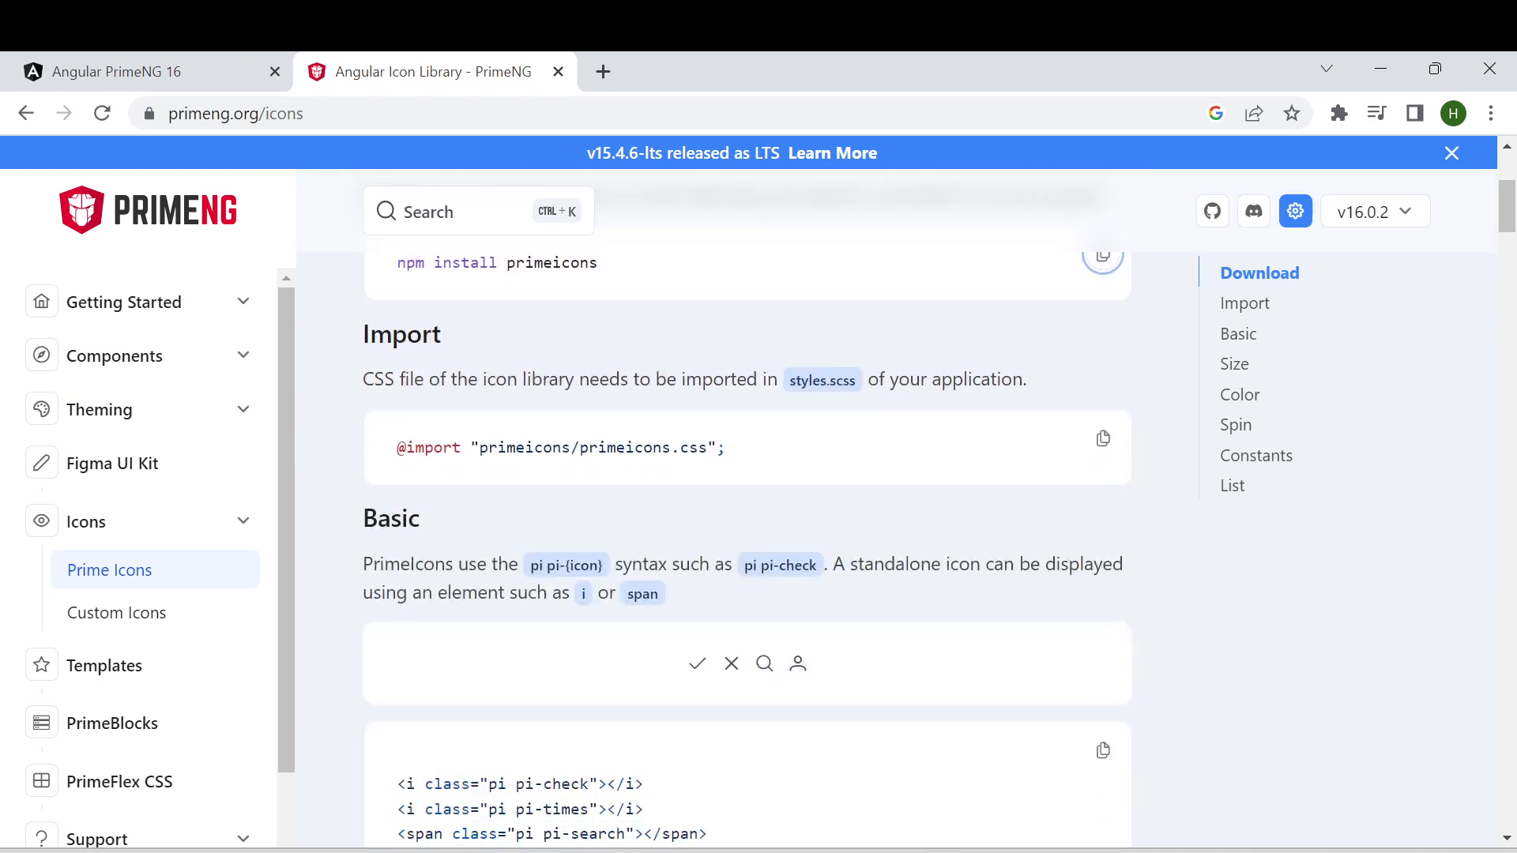
scroll("down", 3)
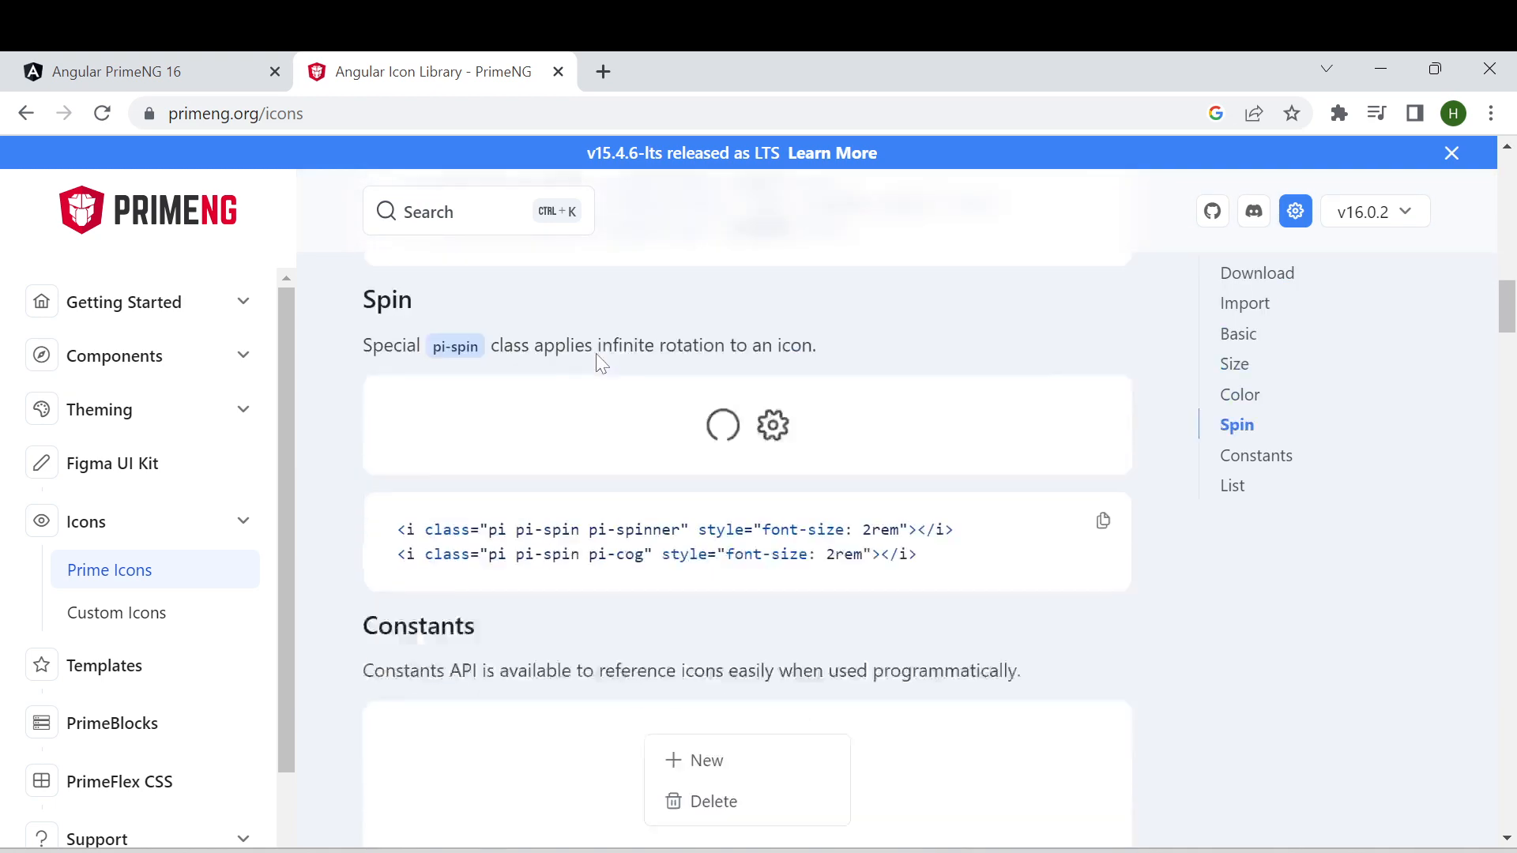
left_click(1233, 484)
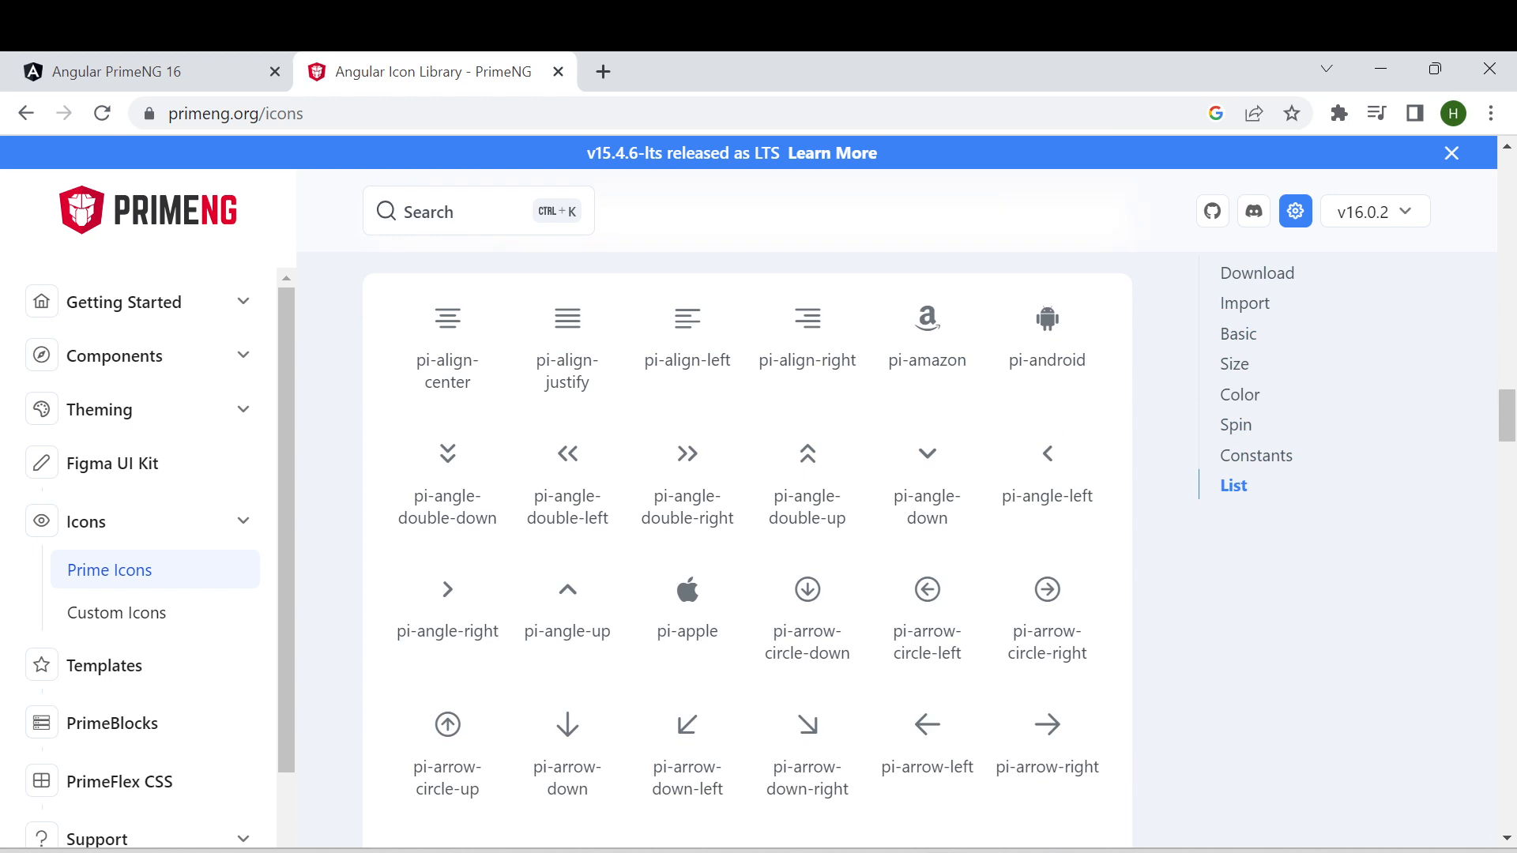
mouse_move(754, 645)
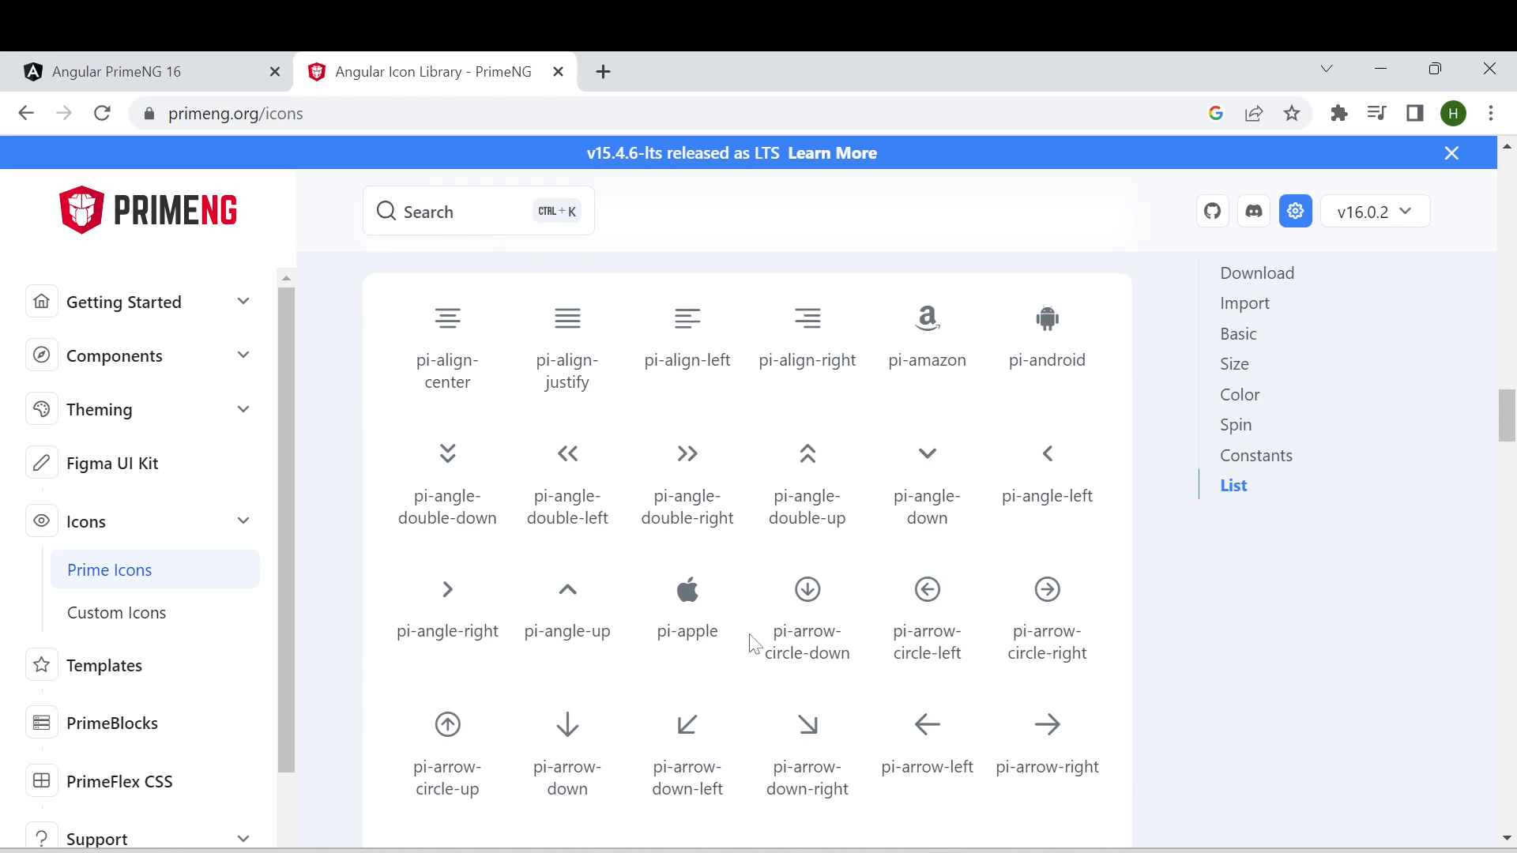
double_click(687, 629)
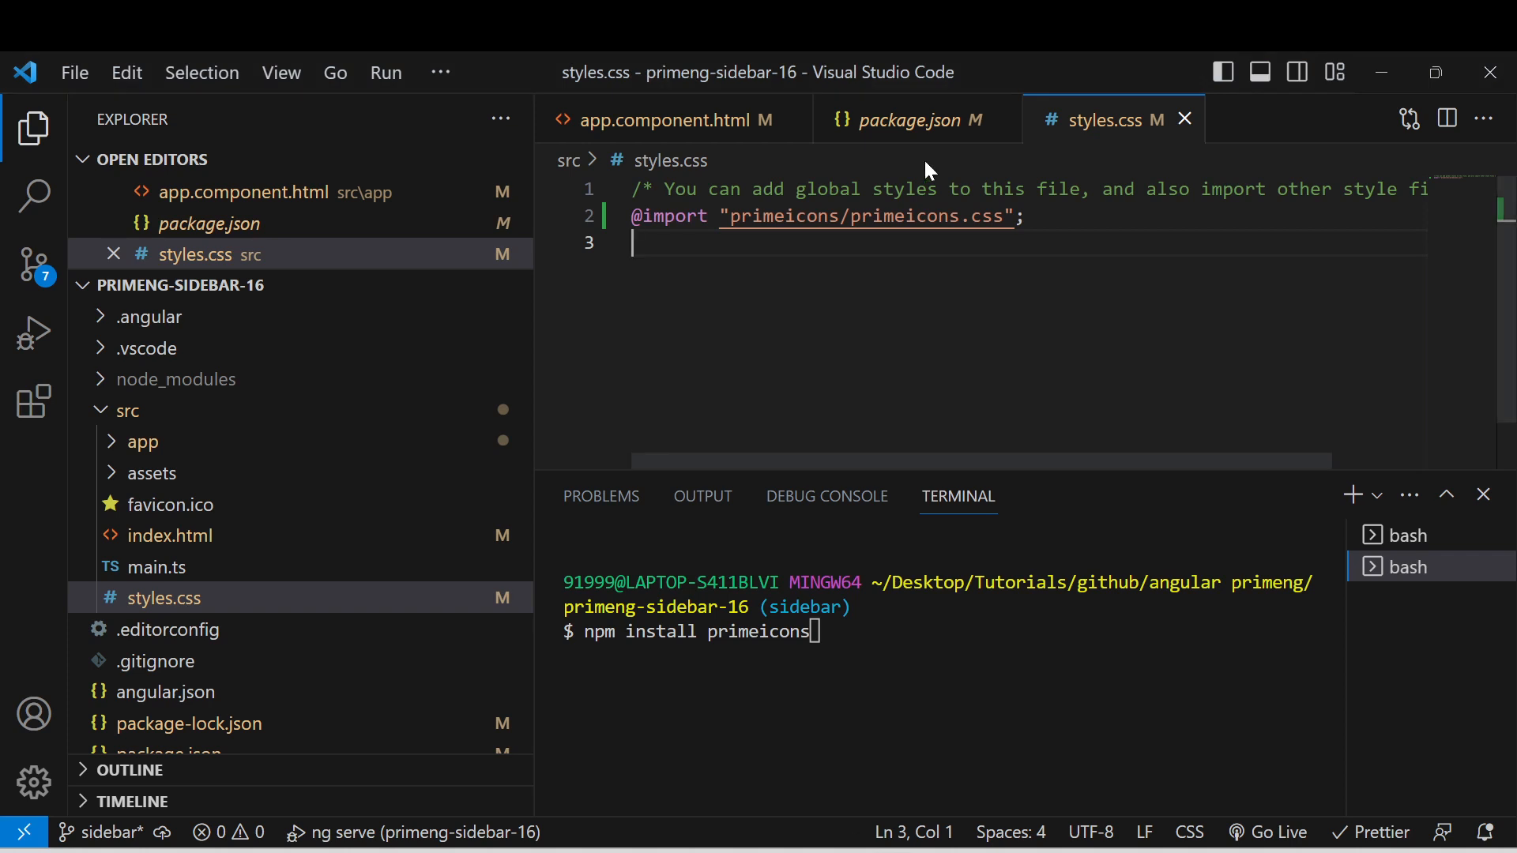
Write <i class="pi pi-apple"></i> in app.component.html
left_click(667, 119)
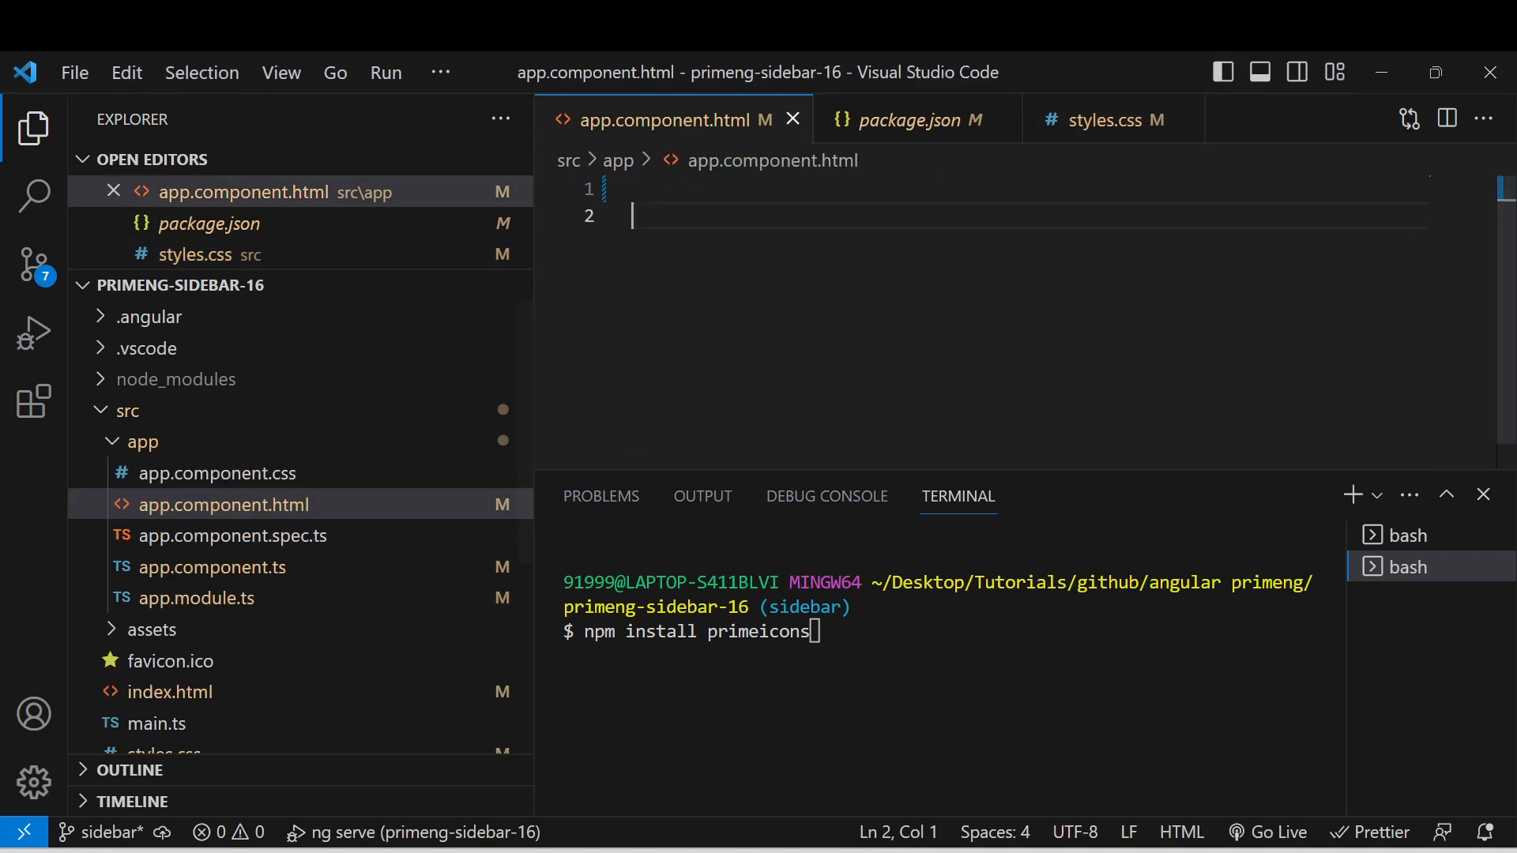
type("<i></i>")
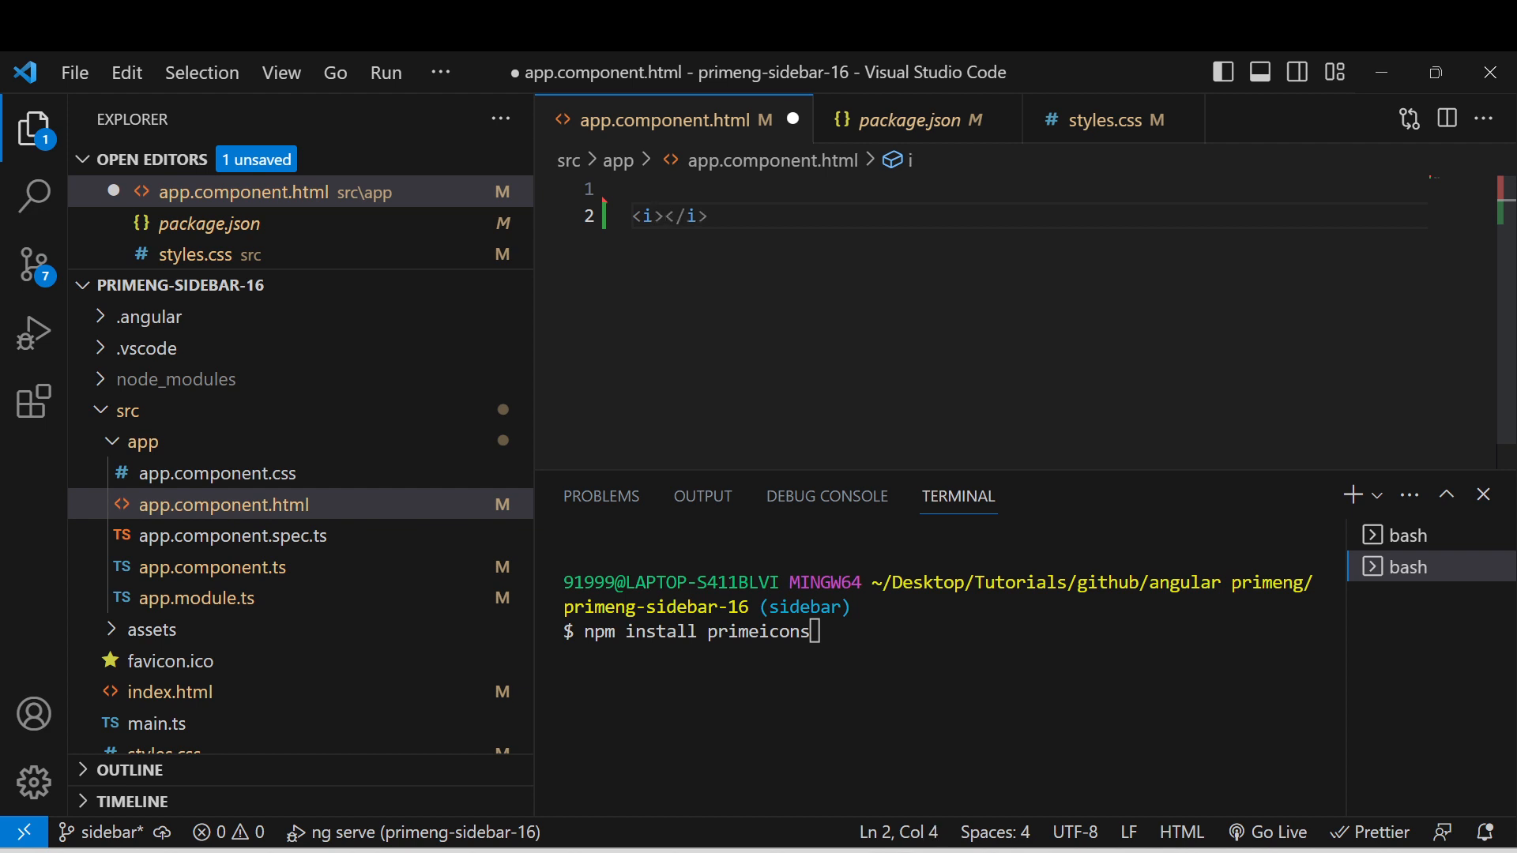
type("class=\"pi")
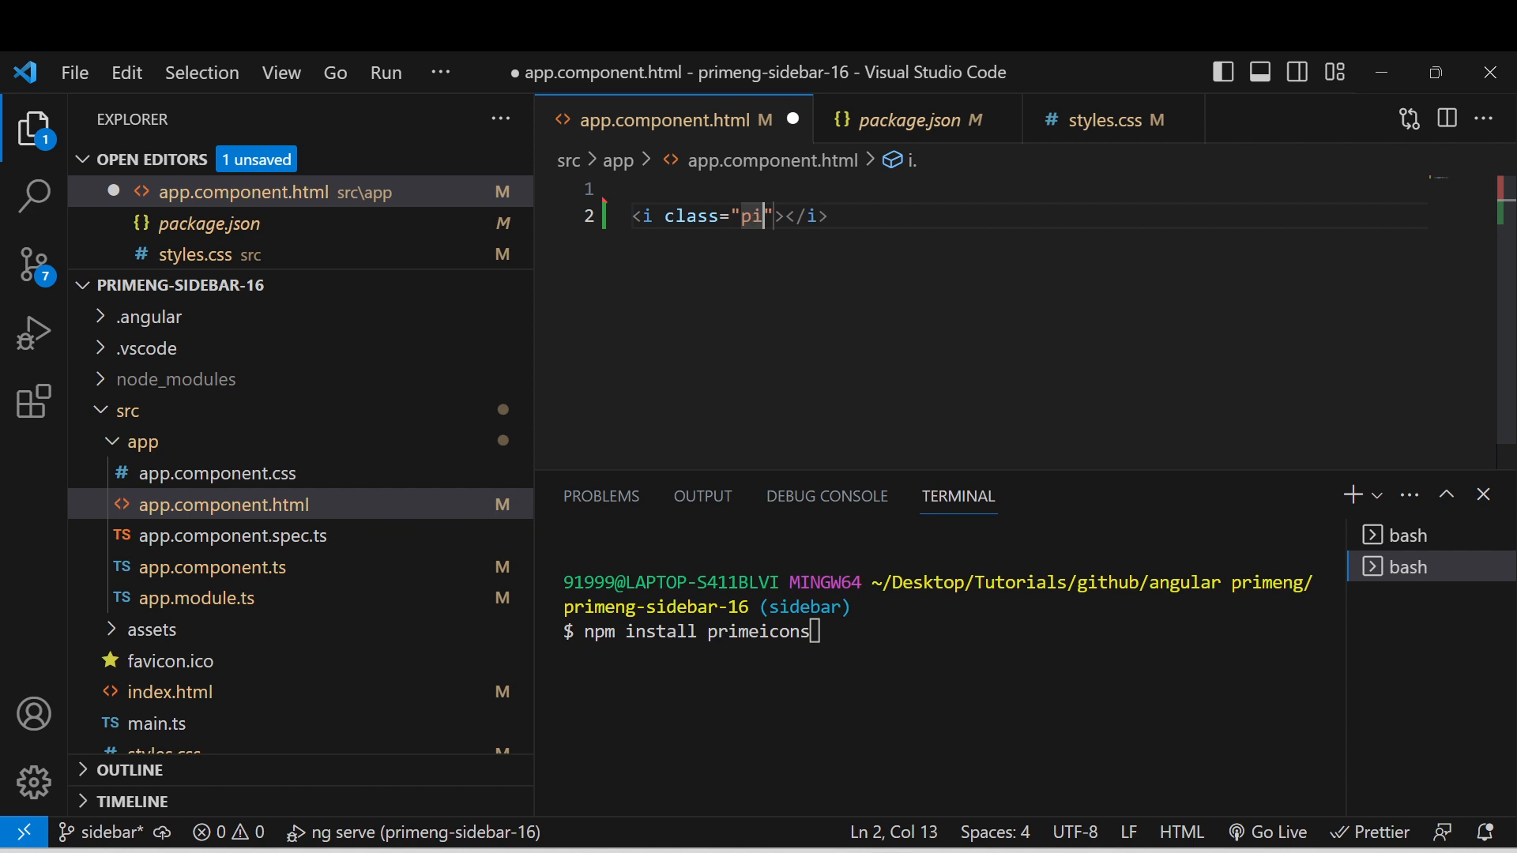
type("pi-apple")
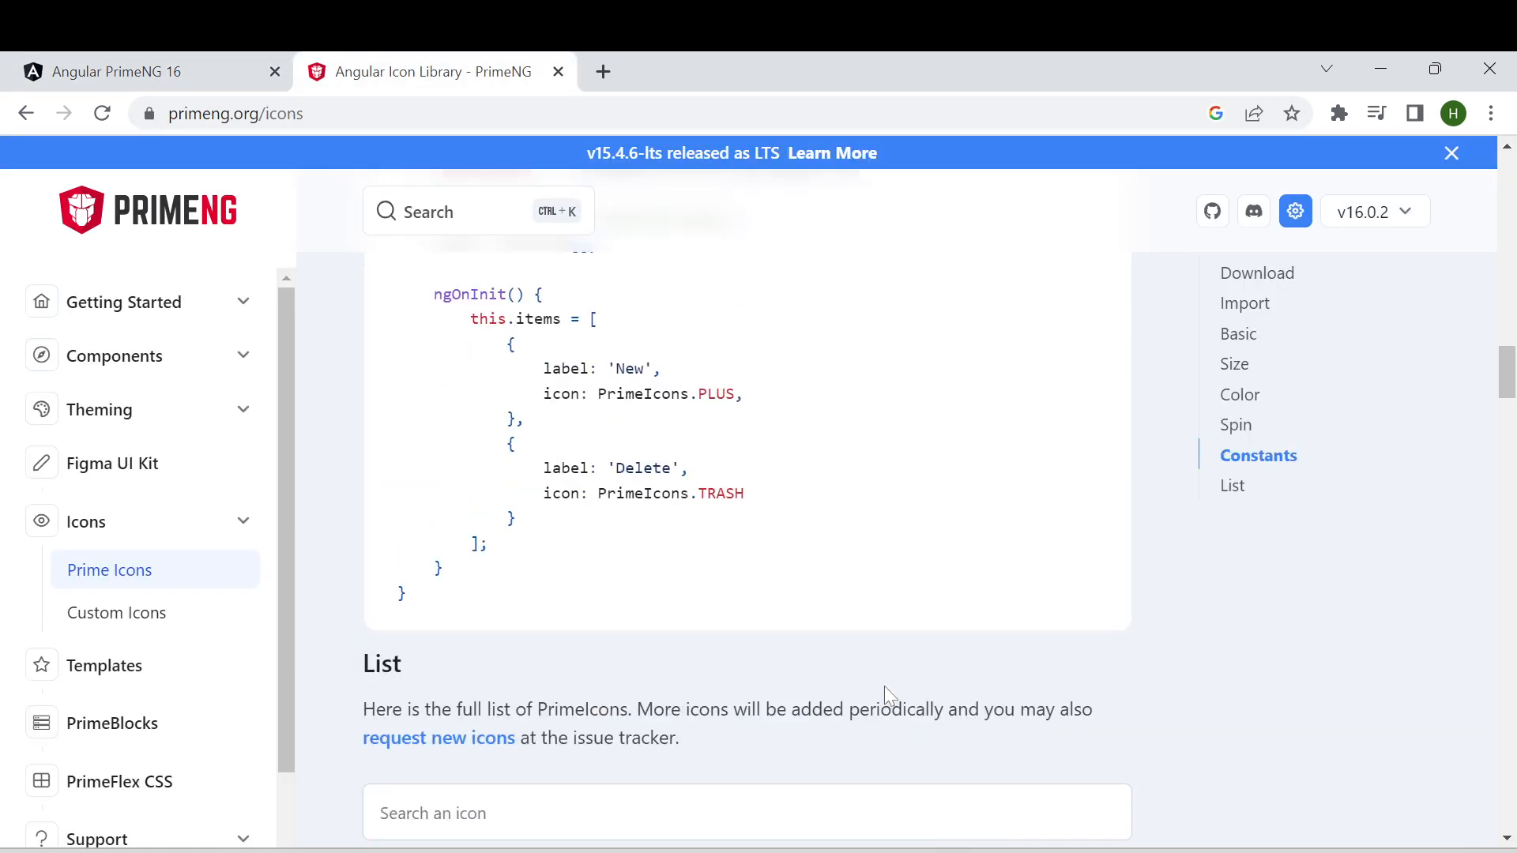
left_click(1234, 363)
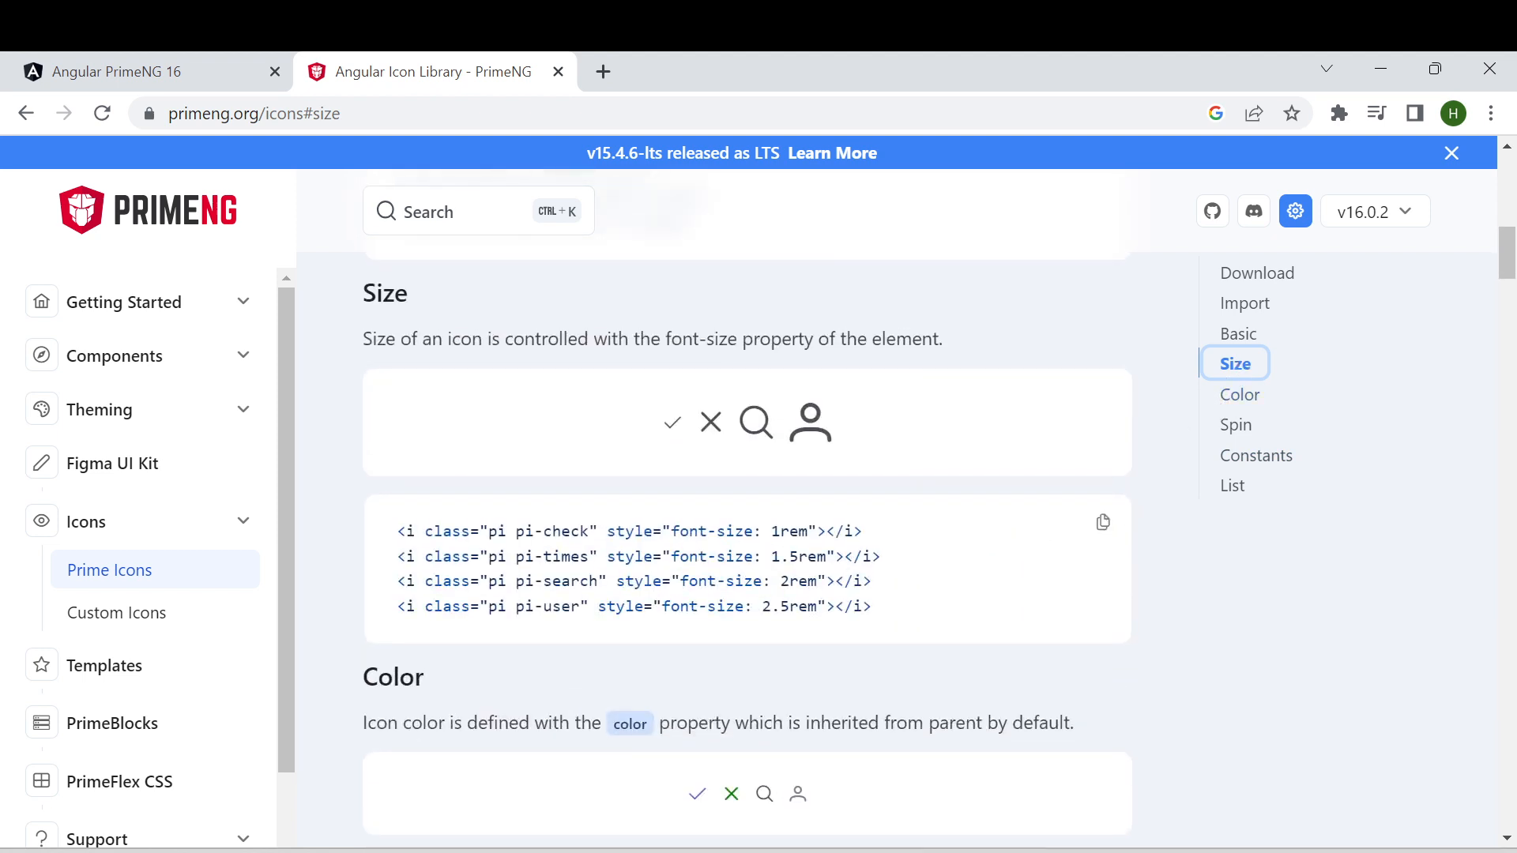
scroll("down", 3)
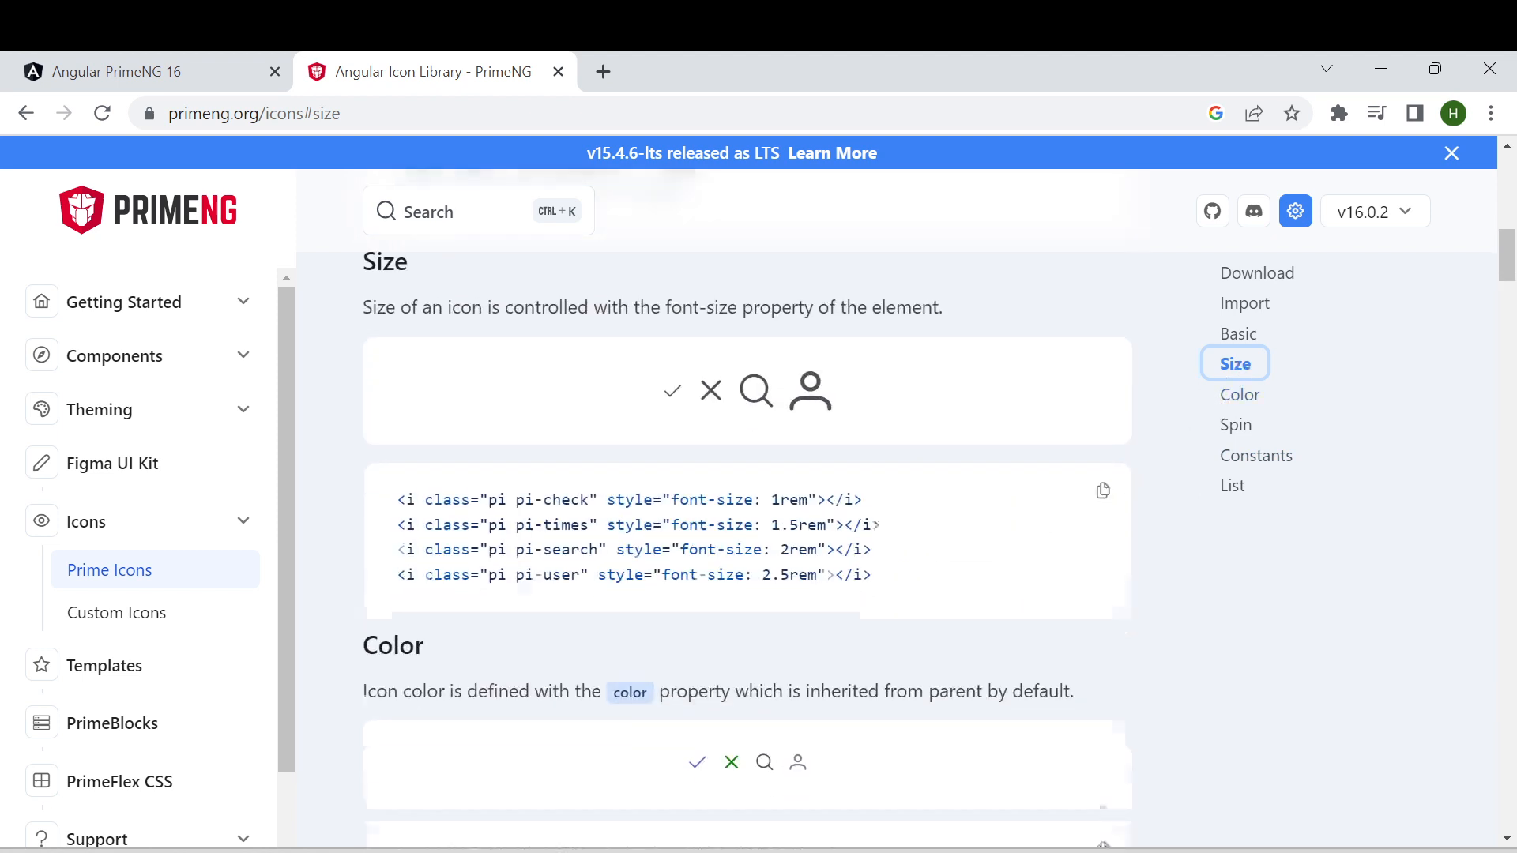
scroll("down", 3)
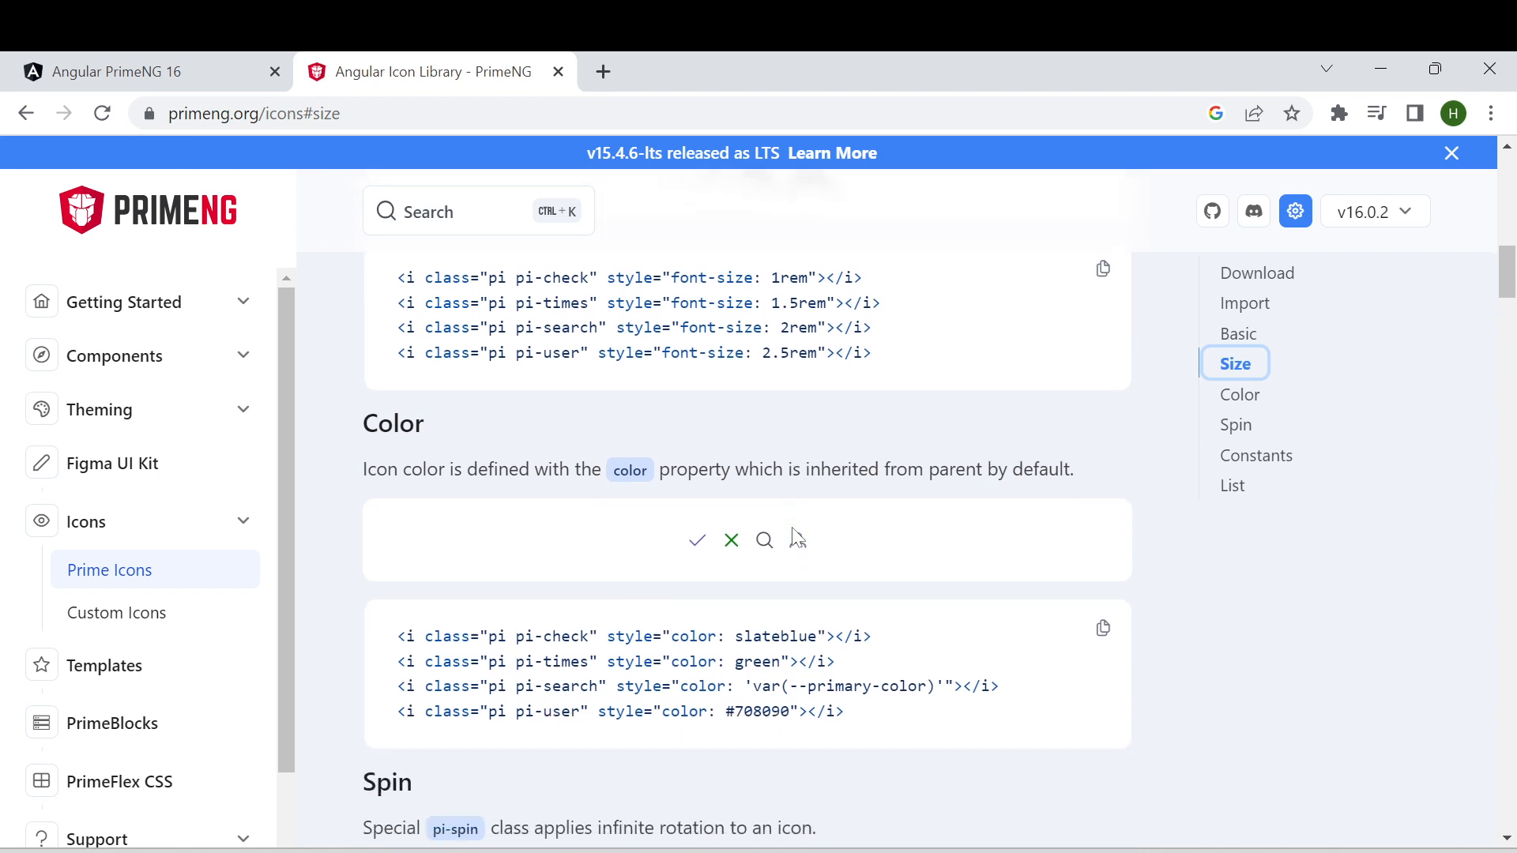
scroll("down", 3)
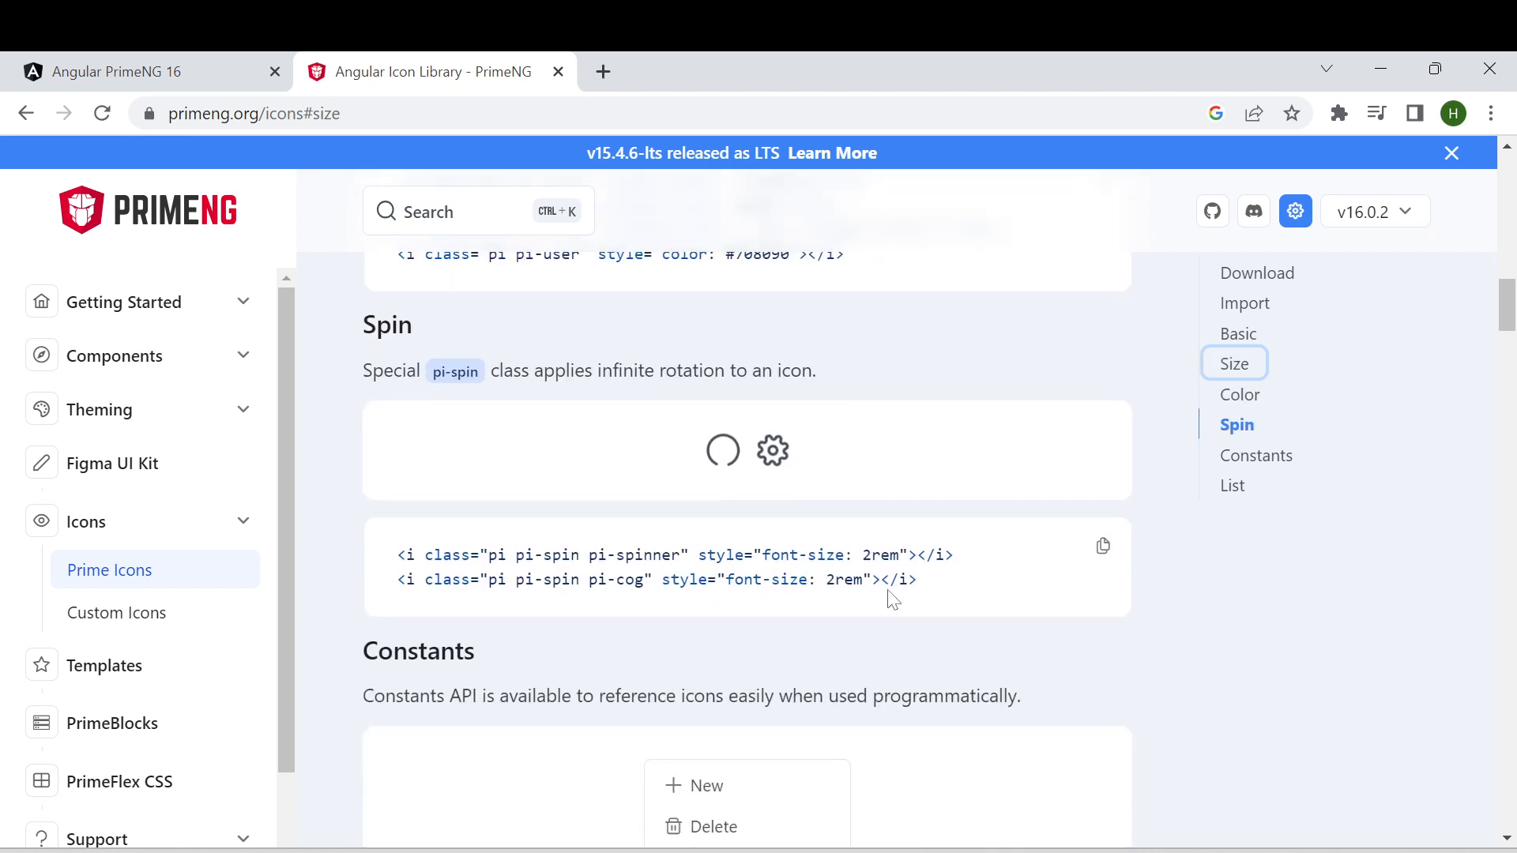
scroll("down", 3)
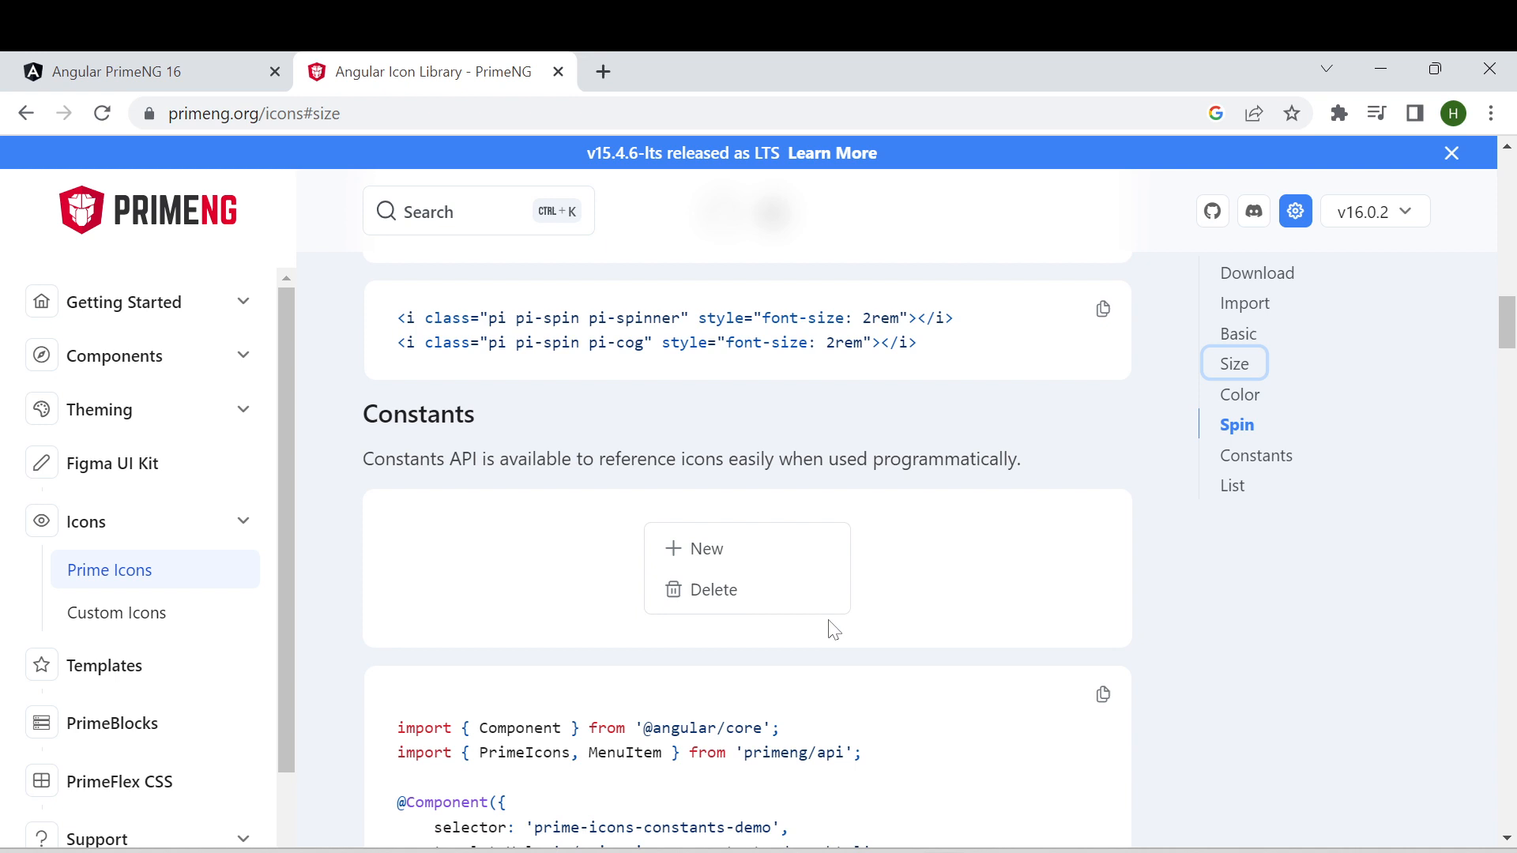
mouse_move(732, 621)
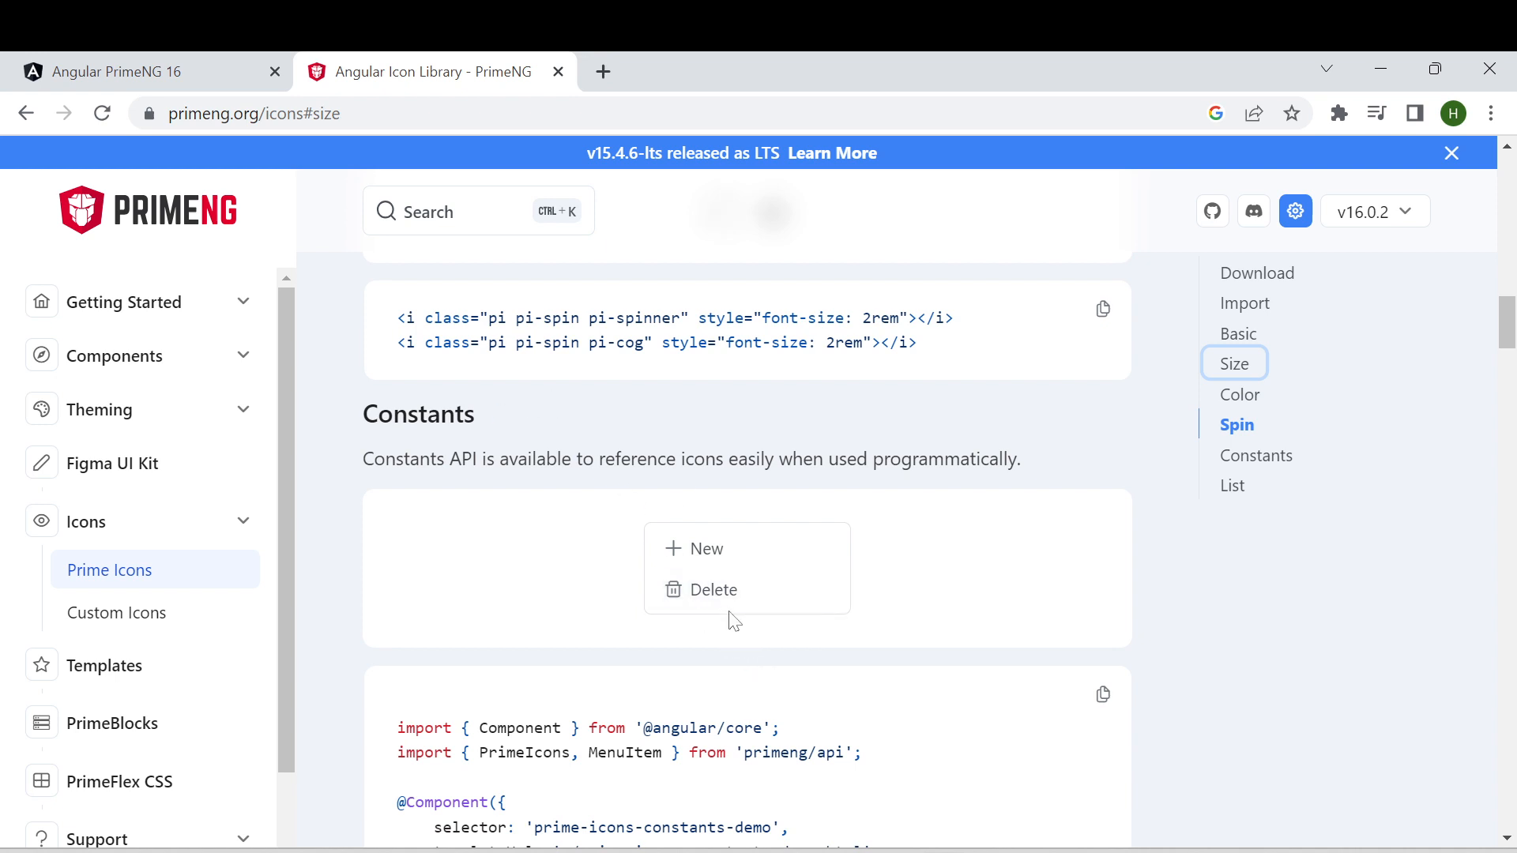